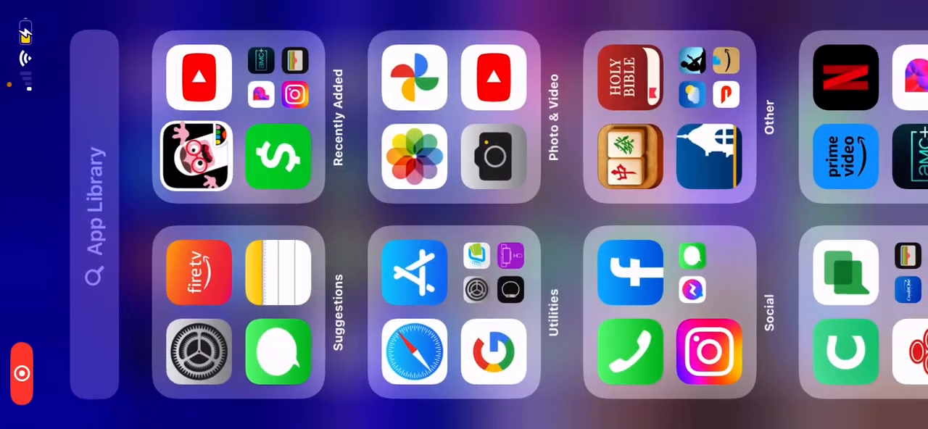
click(198, 78)
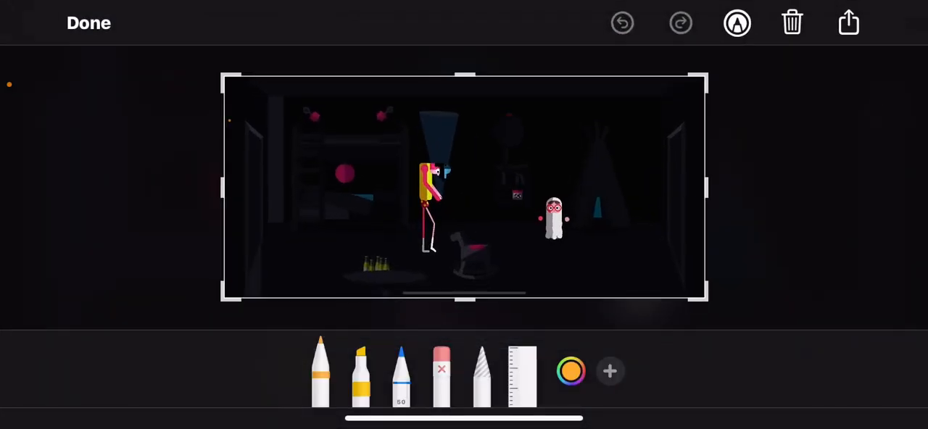
- Paint gray and white blobs over the ghost, then reopen the colour wheel
click(574, 371)
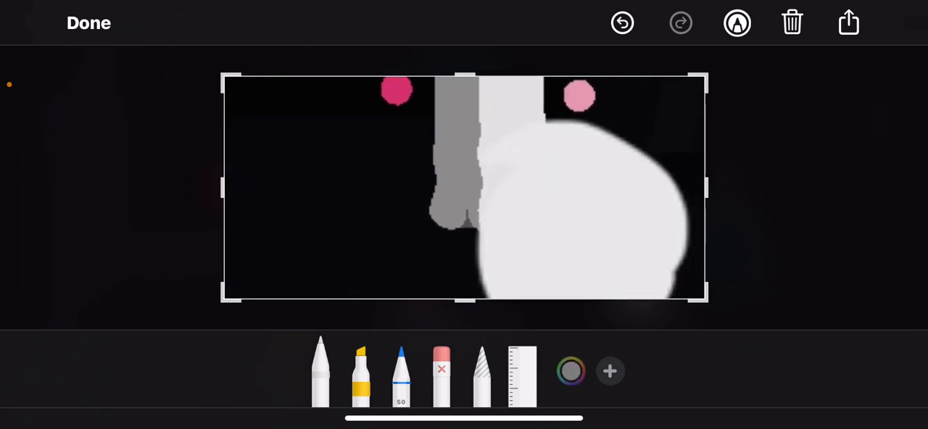
click(572, 372)
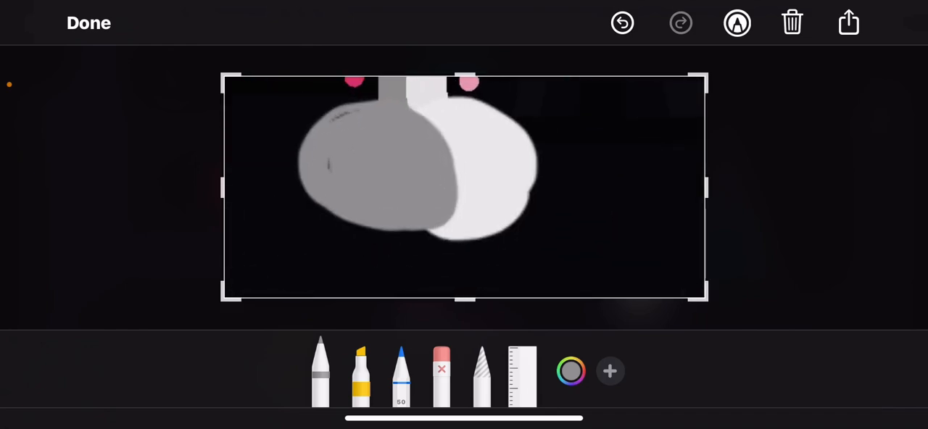
click(572, 371)
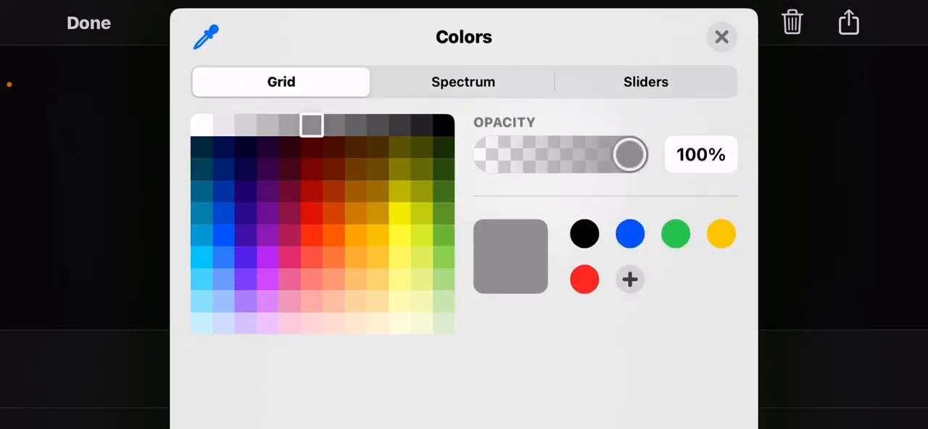
- Pick a mid gray from the Colors grid and close the Colors panel
click(721, 36)
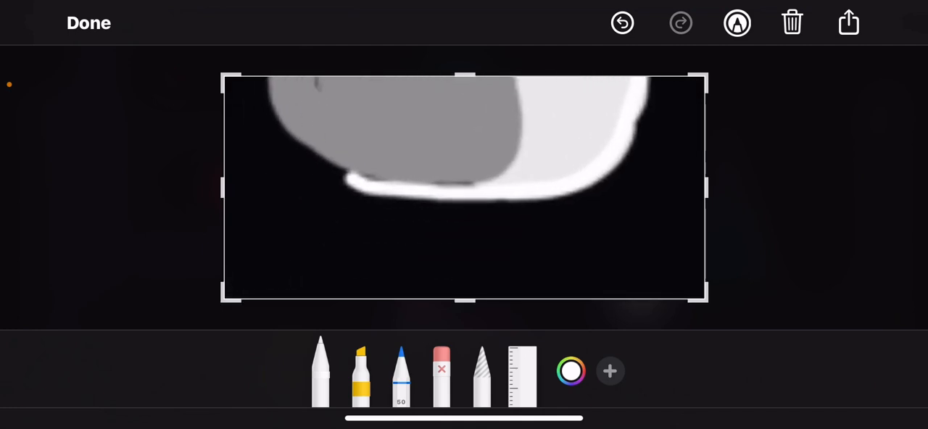
click(573, 370)
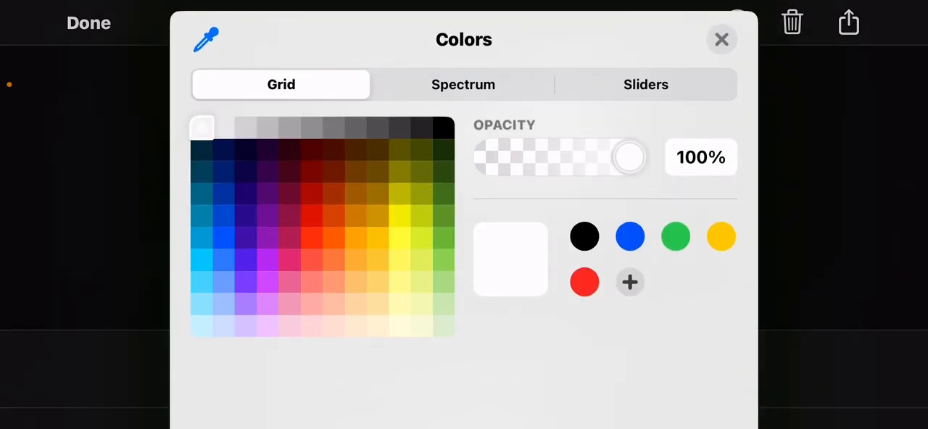
click(313, 125)
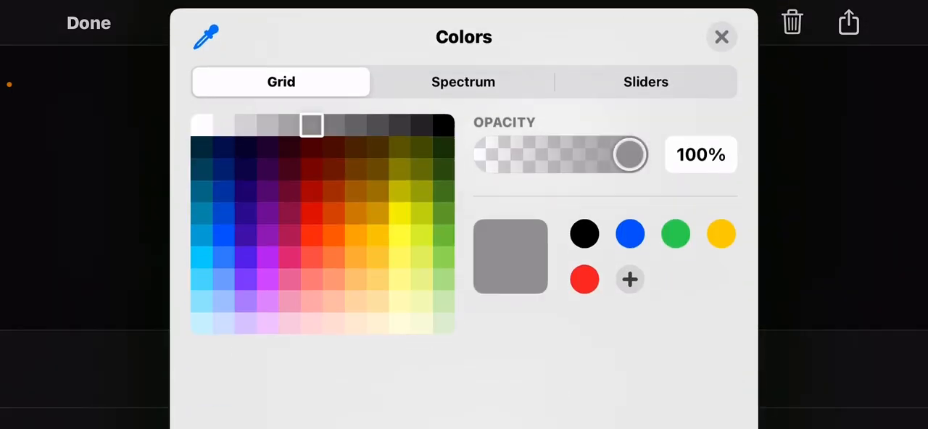
click(720, 35)
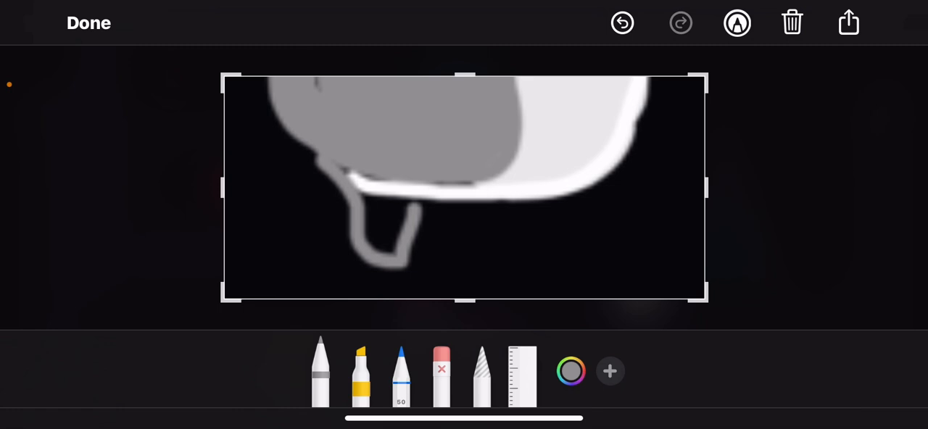
- Draw the ghost's gray lower body and two rounded legs below the white outline
drag(443, 193, 456, 261)
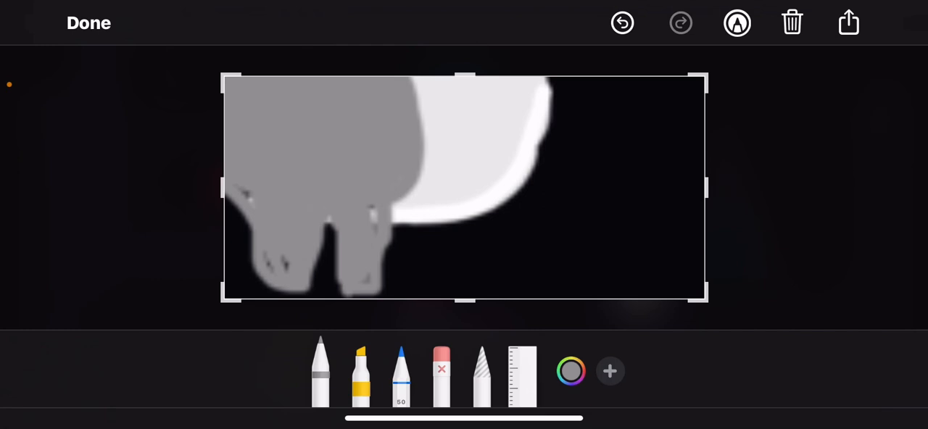
click(573, 371)
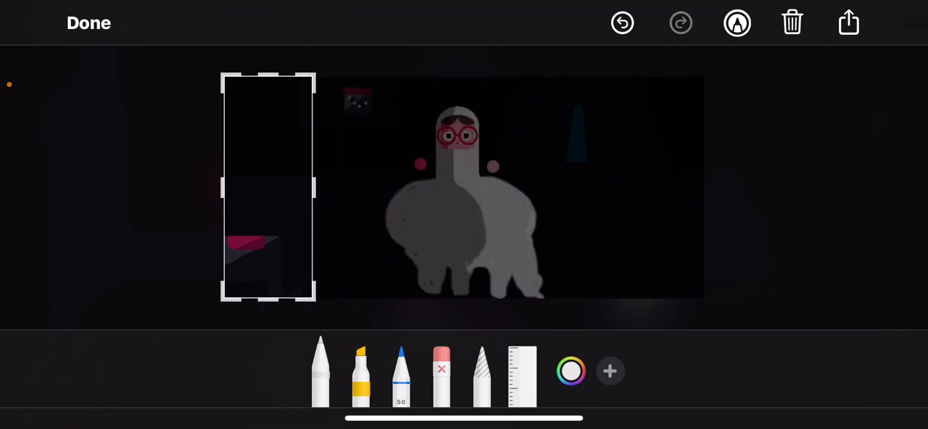
- Move and resize the crop box to frame the gray-and-white ghost
drag(268, 187, 660, 120)
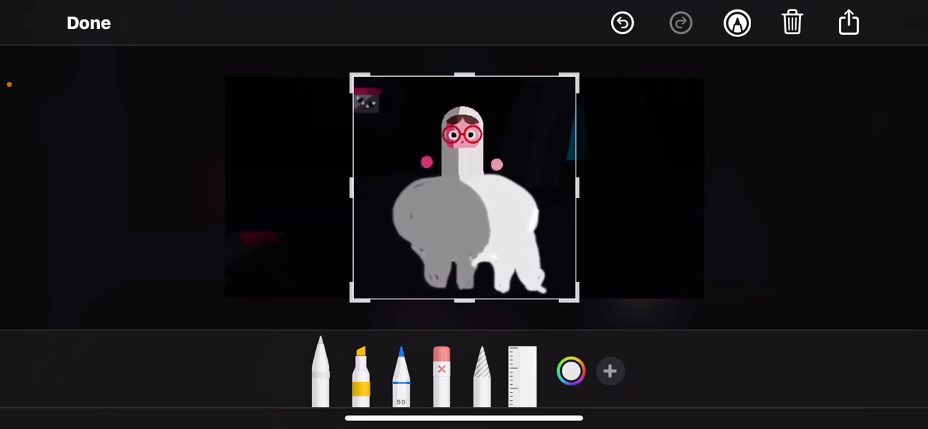
click(848, 23)
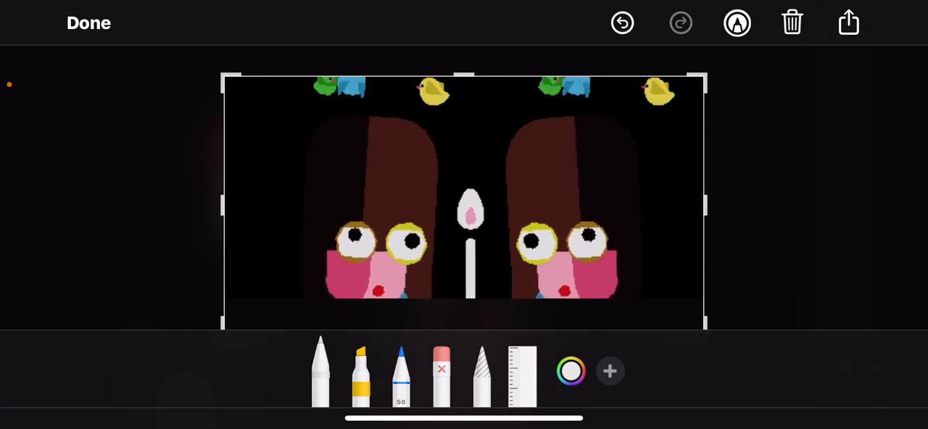
- Tap Done to end markup and return to the game's dark bedroom
click(88, 22)
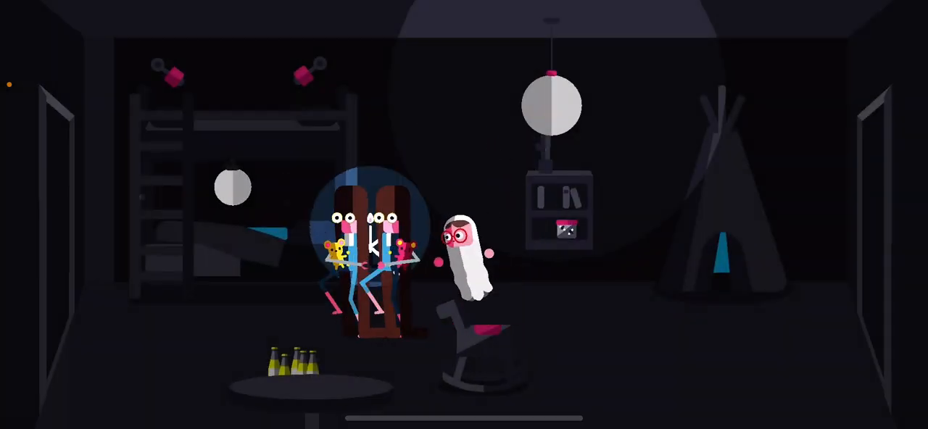